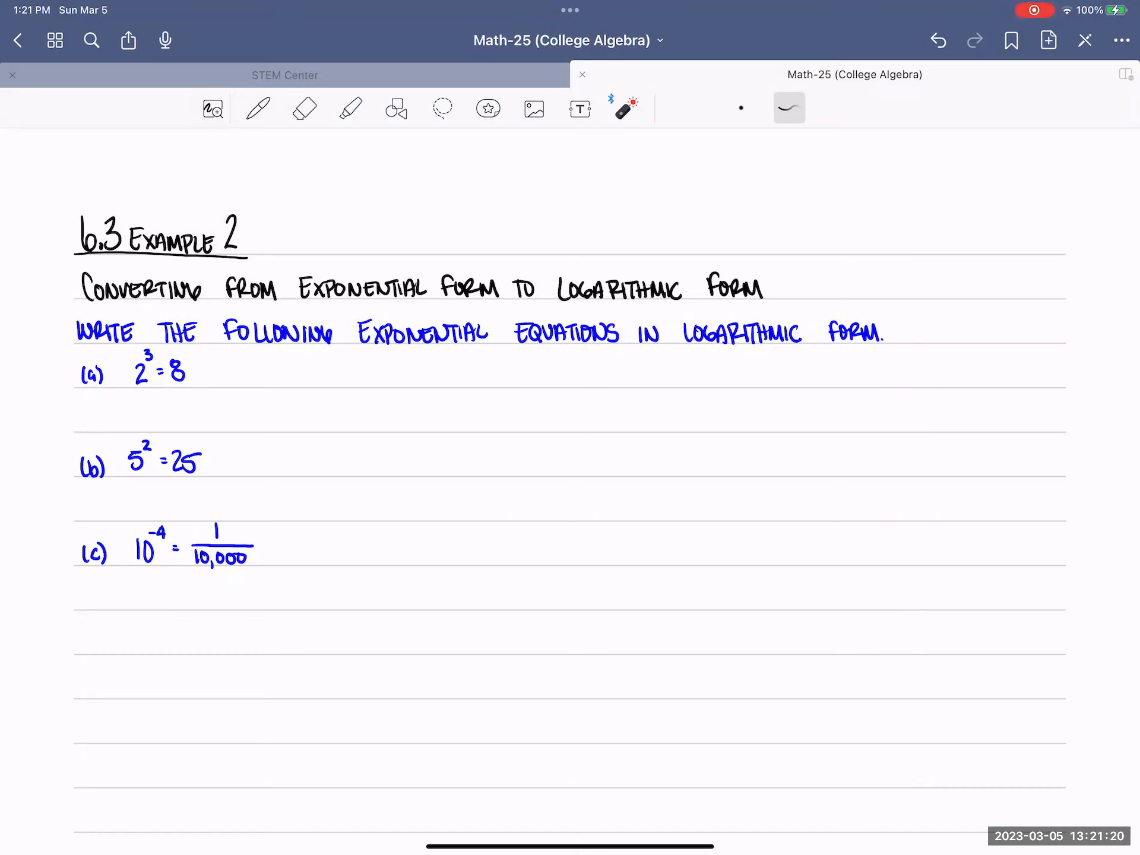
# Step: Lasso parts (b) and (c) and drag them lower to open space under 2³ = 8
pyautogui.click(441, 109)
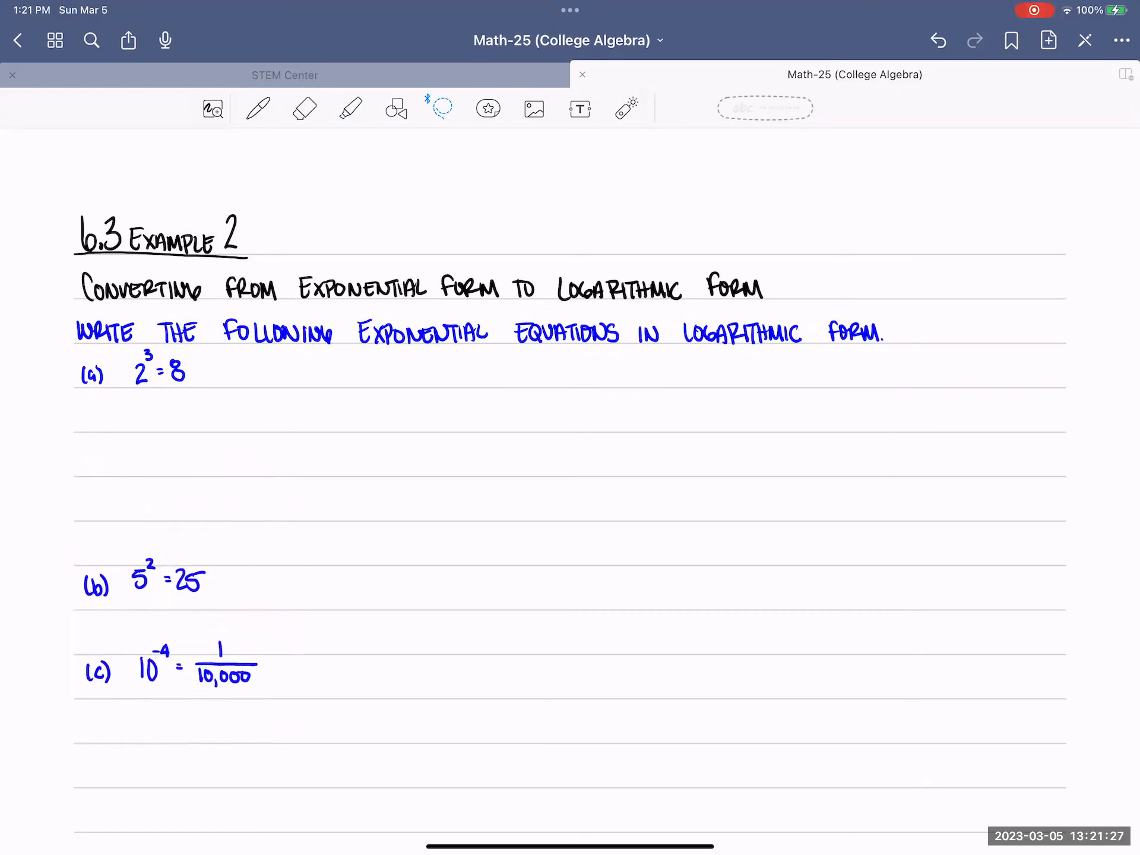
# Step: Write log₂(8) = 3 in gray ink under part (a), pointing out base 2, exponent 3 and 8
pyautogui.click(256, 108)
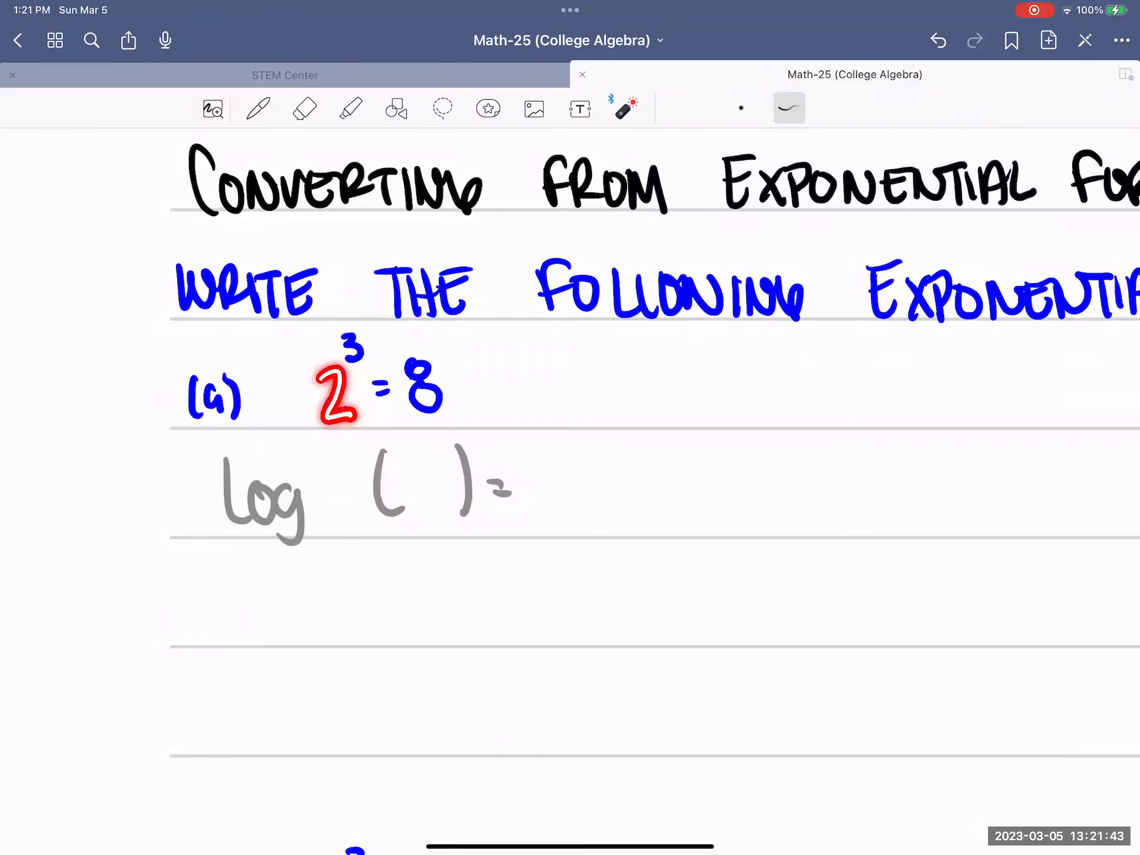
pyautogui.click(339, 396)
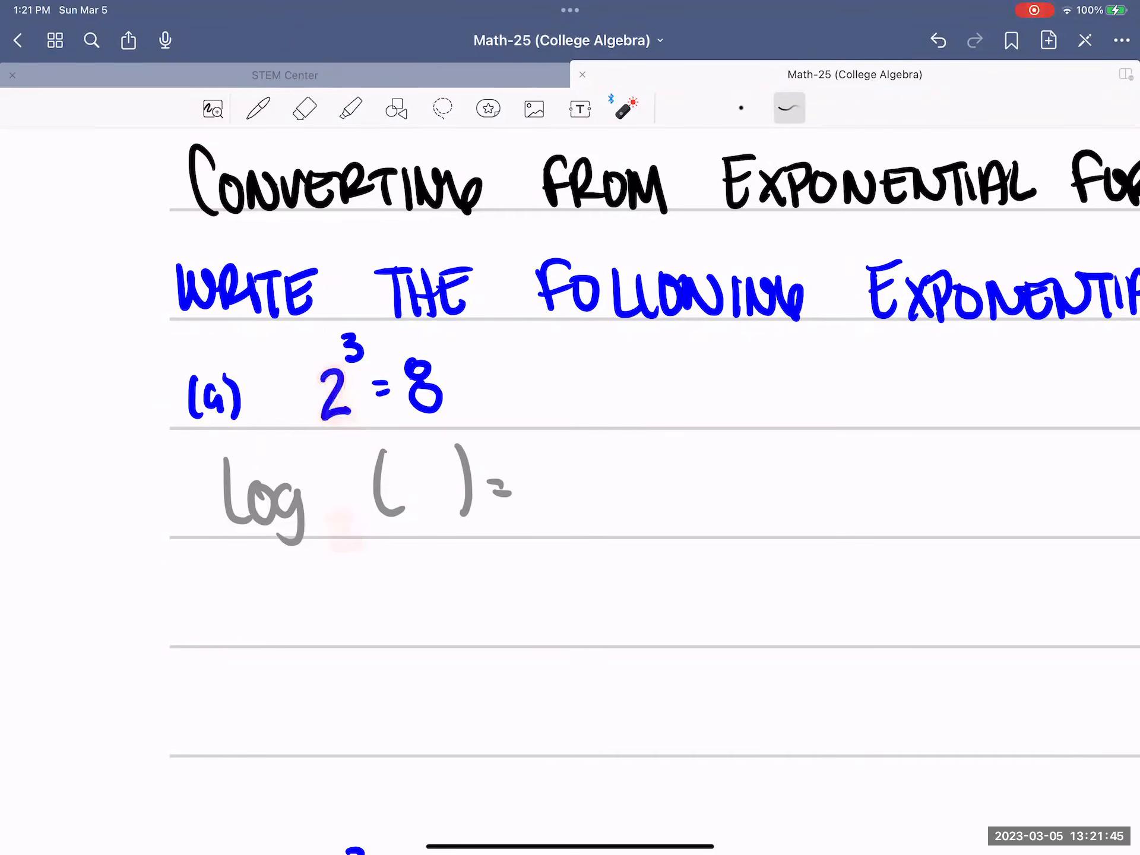
pyautogui.click(258, 108)
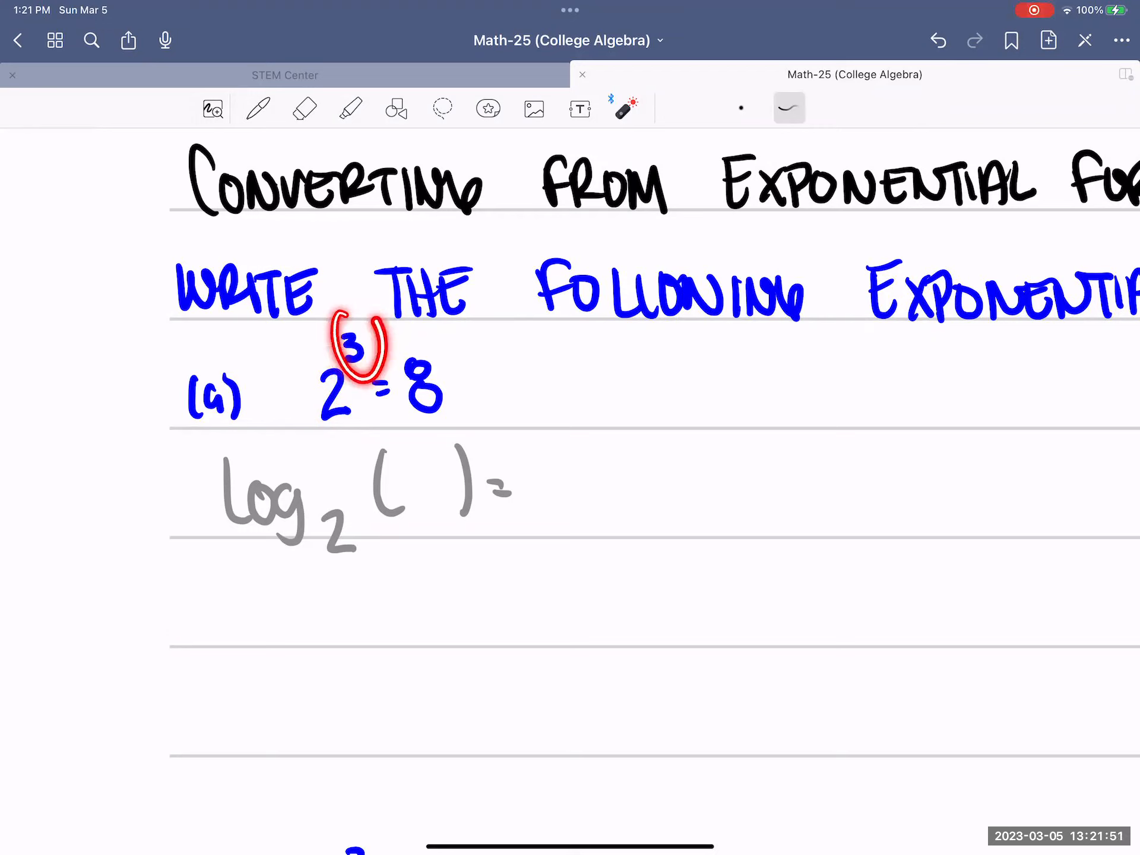
pyautogui.click(256, 108)
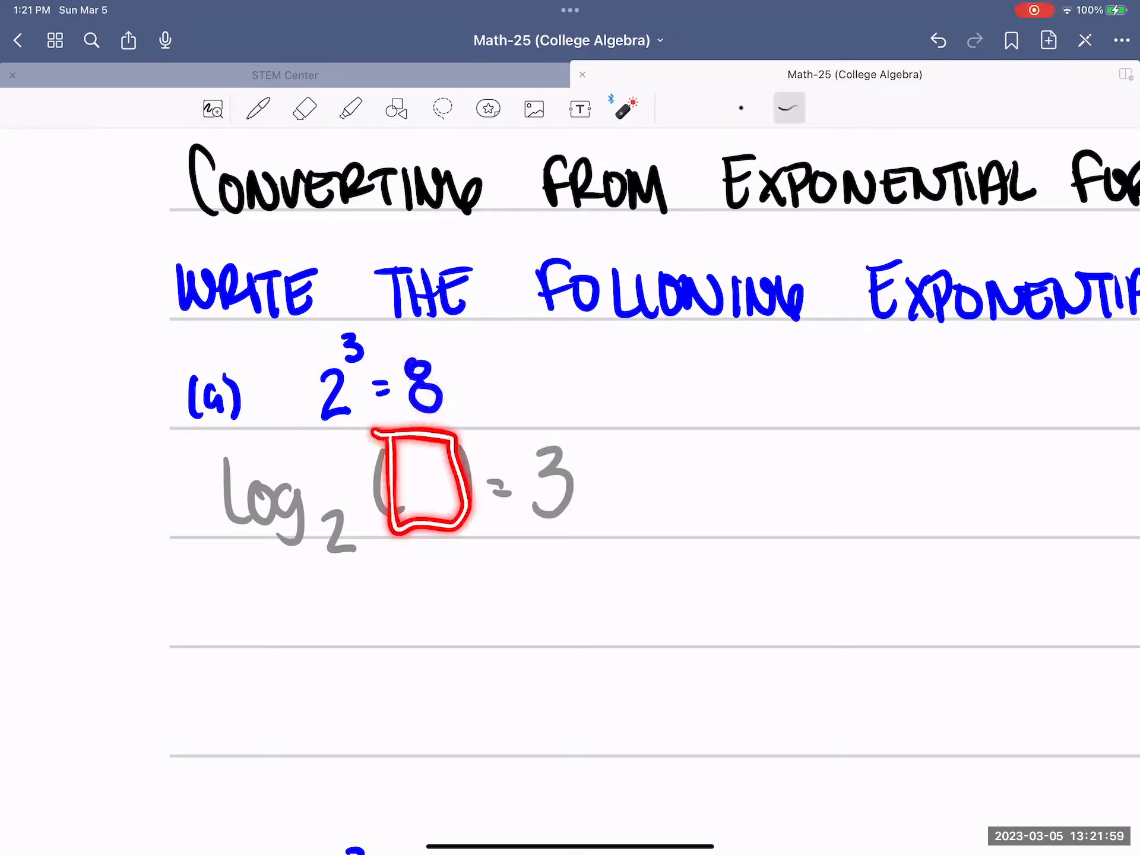
pyautogui.click(256, 108)
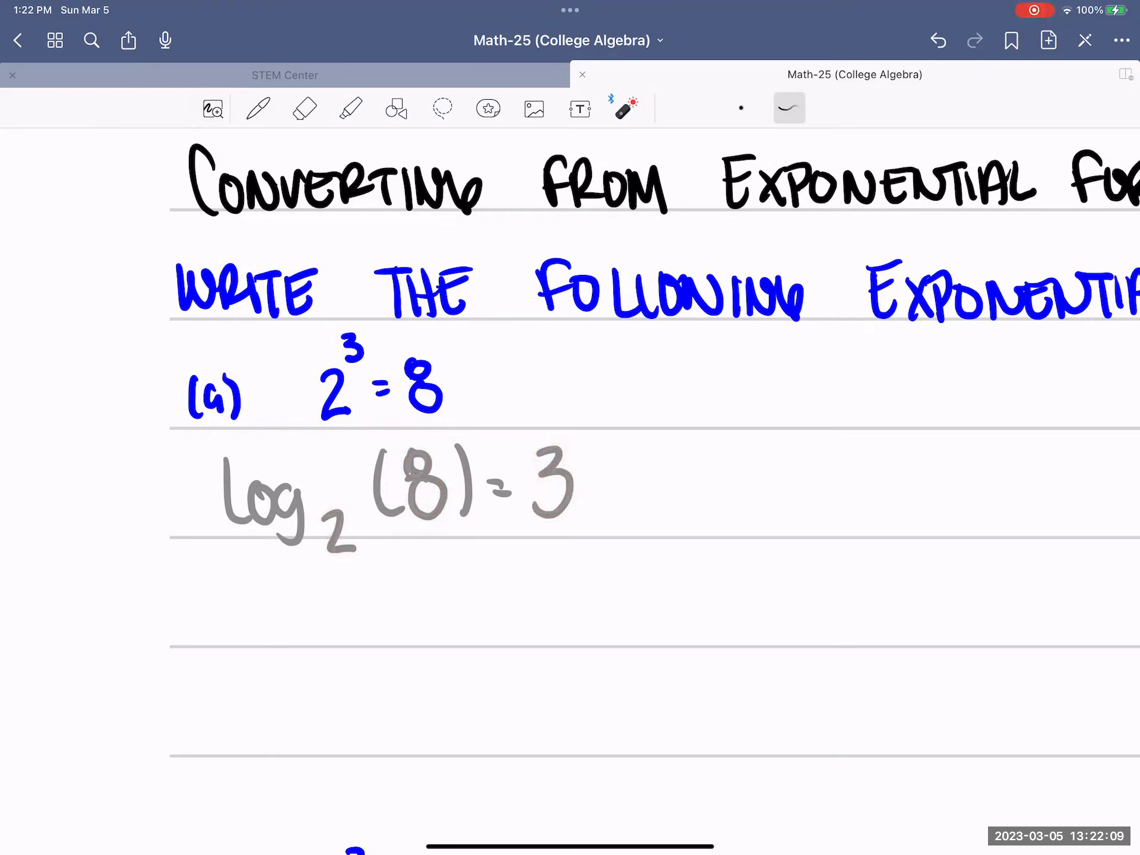
pyautogui.scroll(-3)
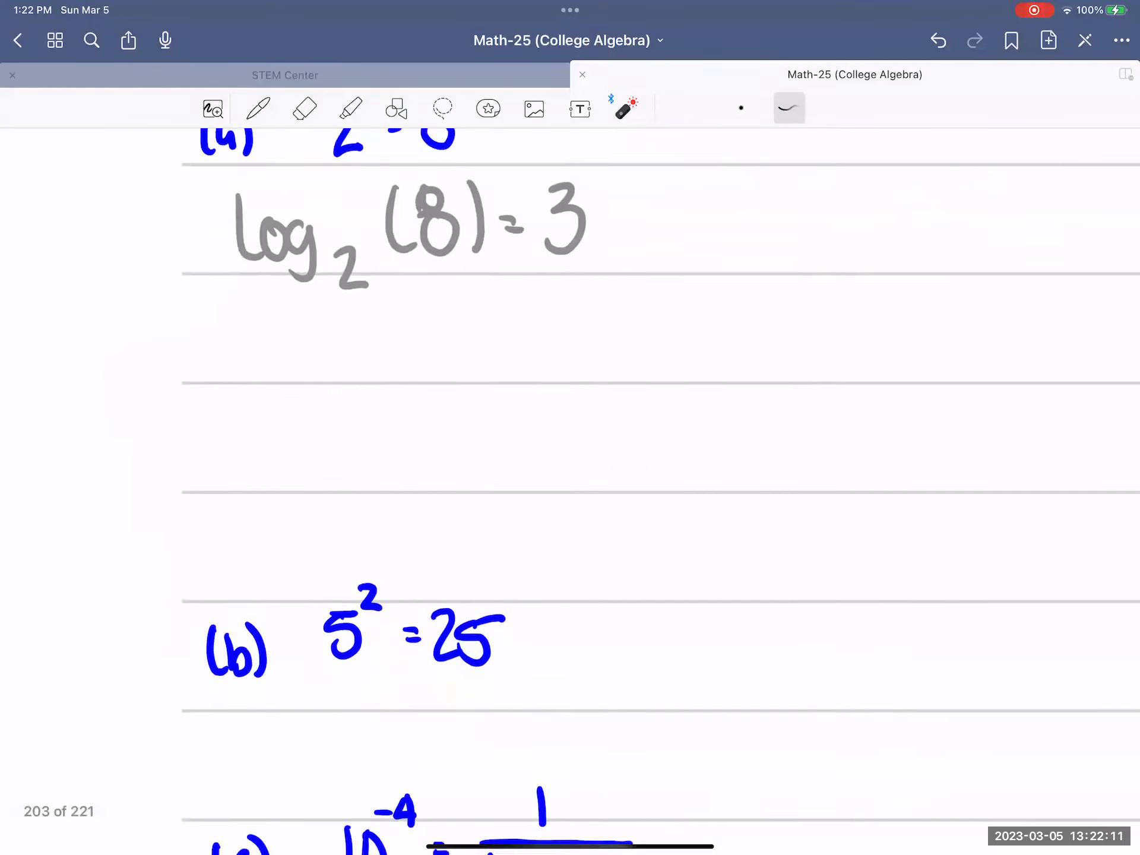
# Step: Lasso part (c), 10⁻⁴ = 1/10,000, and drag it lower to open space under 5² = 25
pyautogui.scroll(-3)
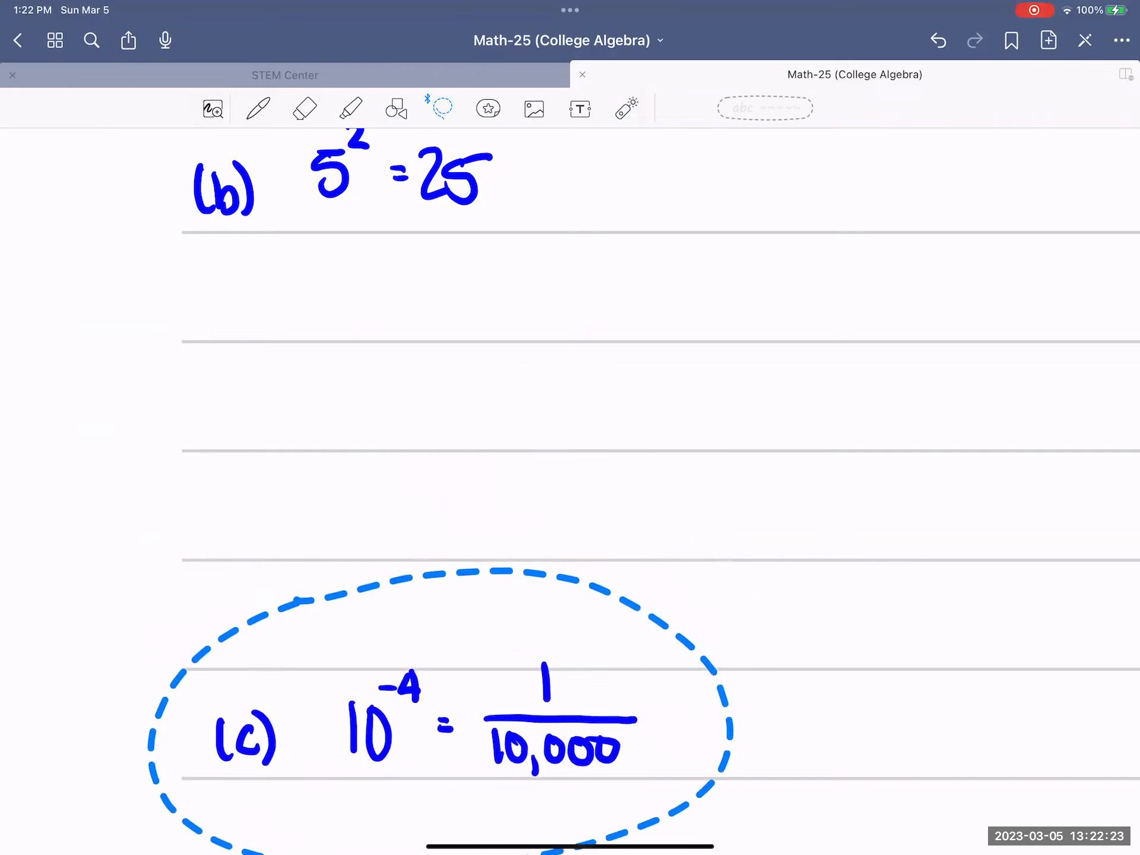
pyautogui.click(258, 108)
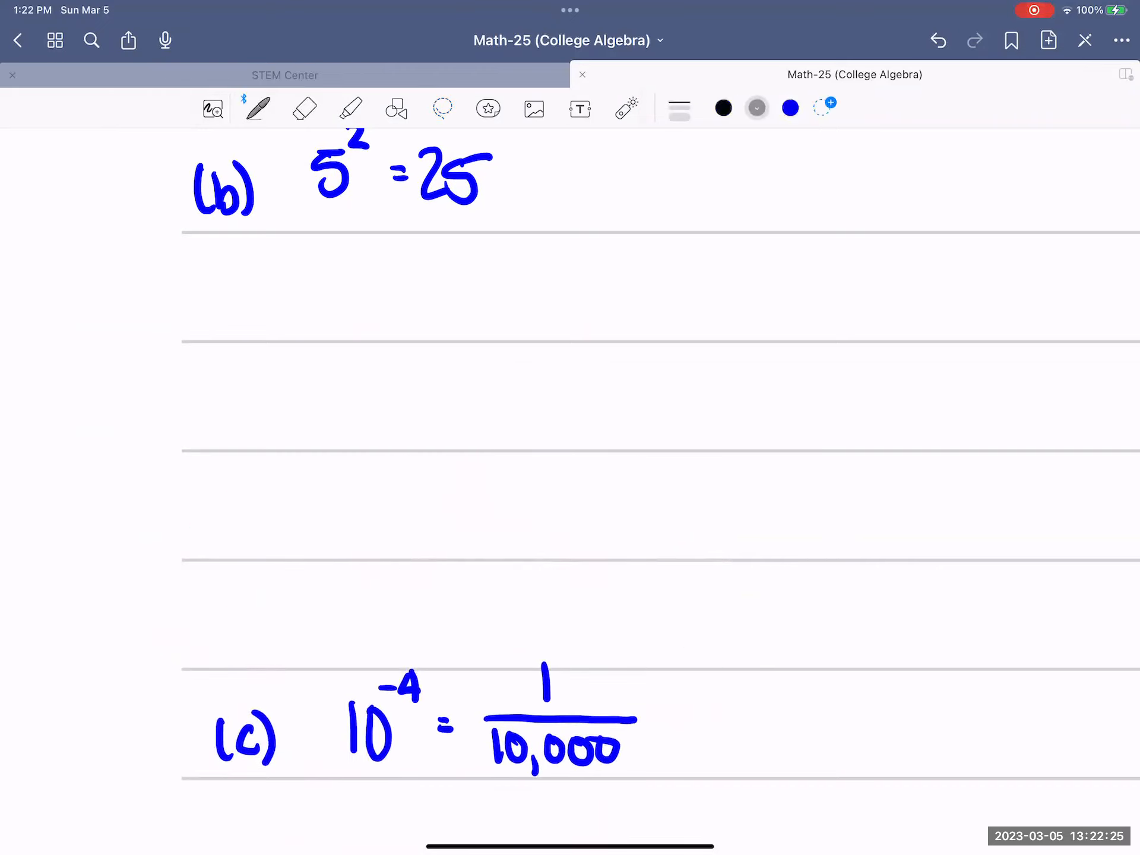
pyautogui.scroll(-3)
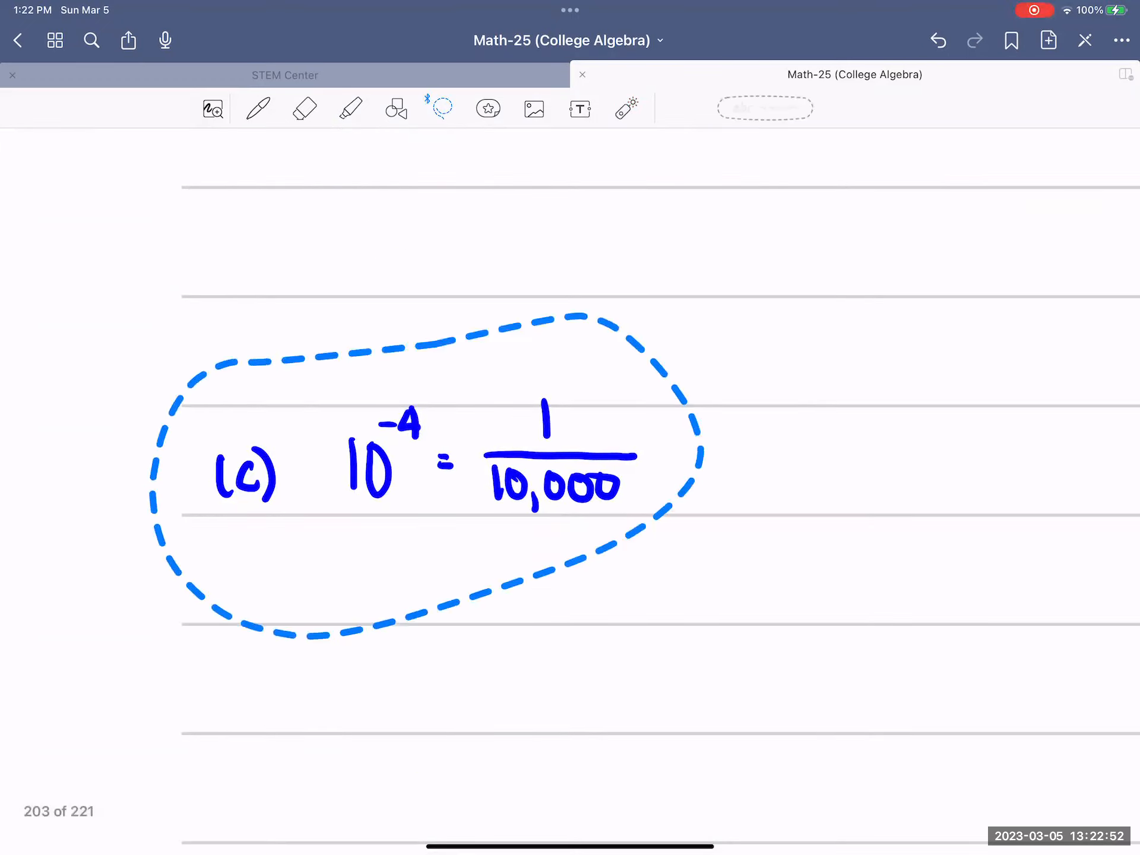
pyautogui.click(257, 108)
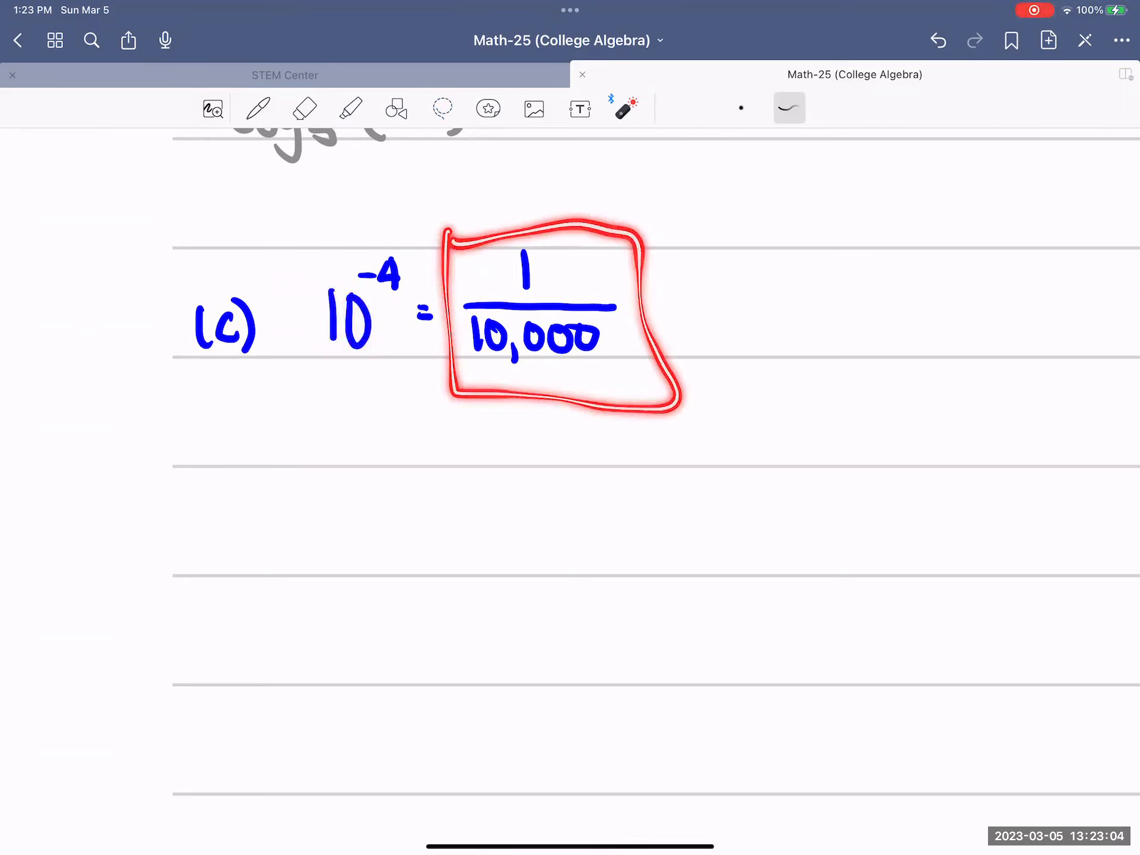
pyautogui.click(258, 108)
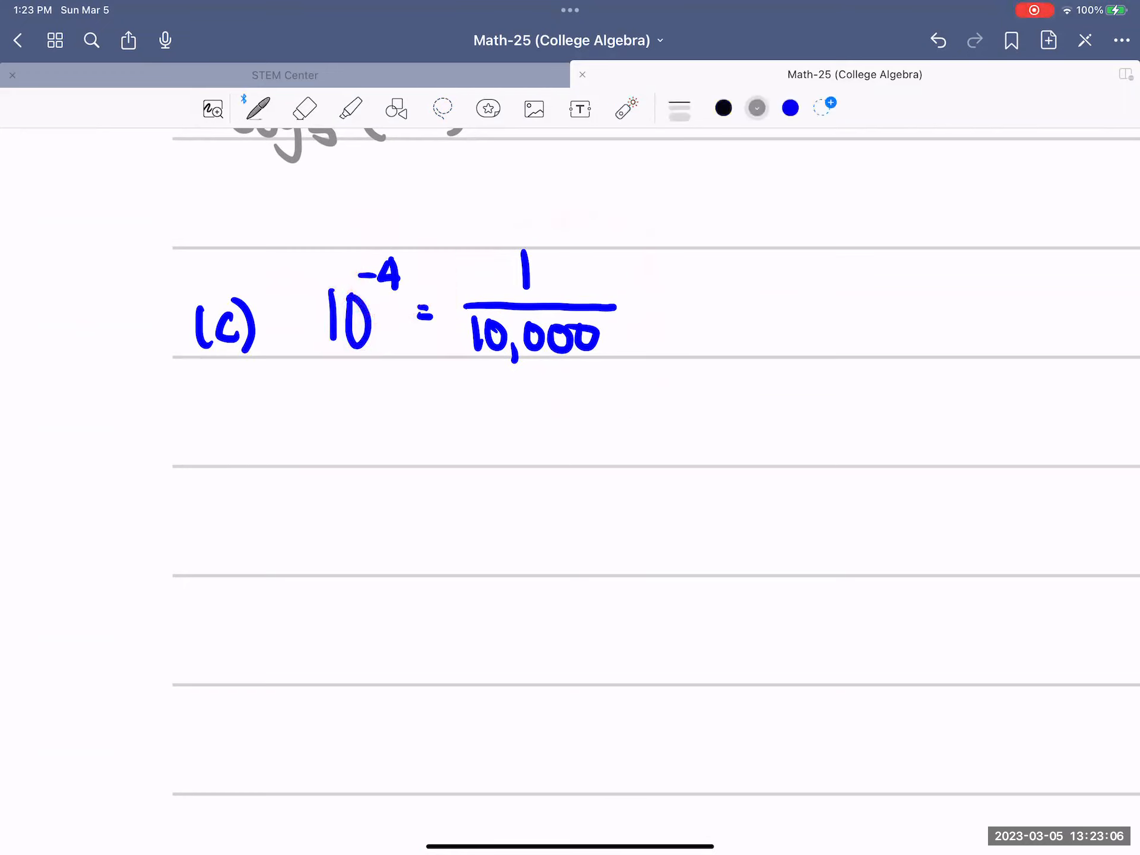